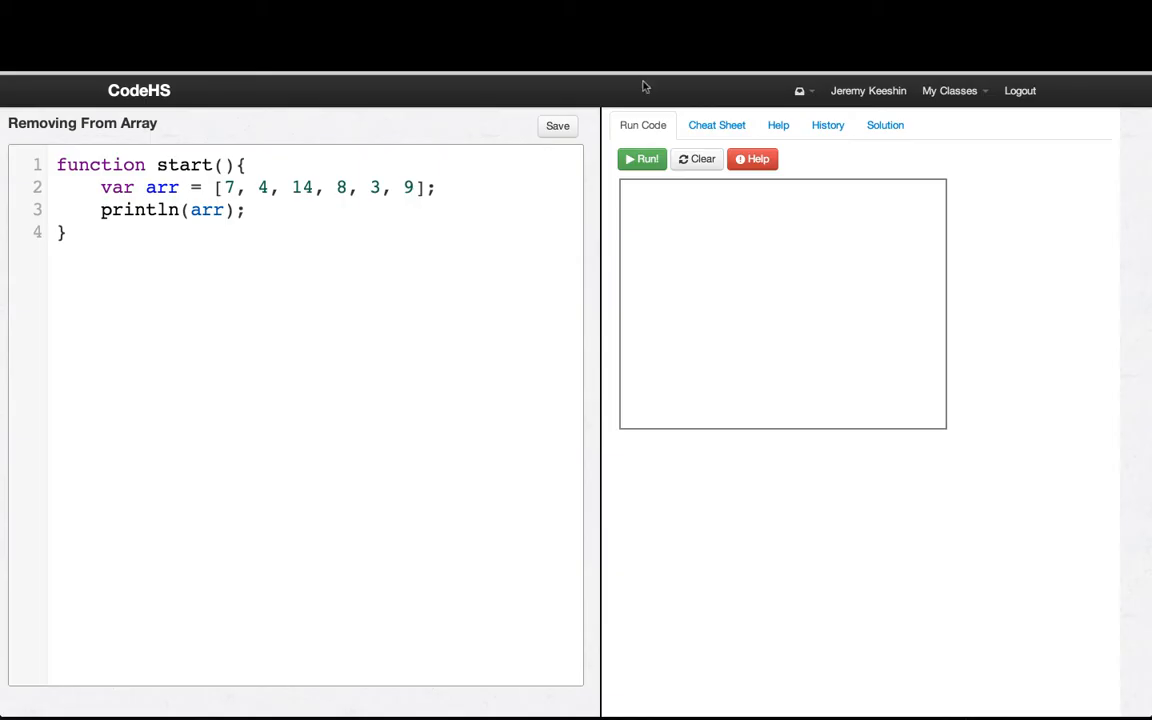
Step: Run the starter program so the output shows the array 7,4,14,8,3,9
left_click(642, 160)
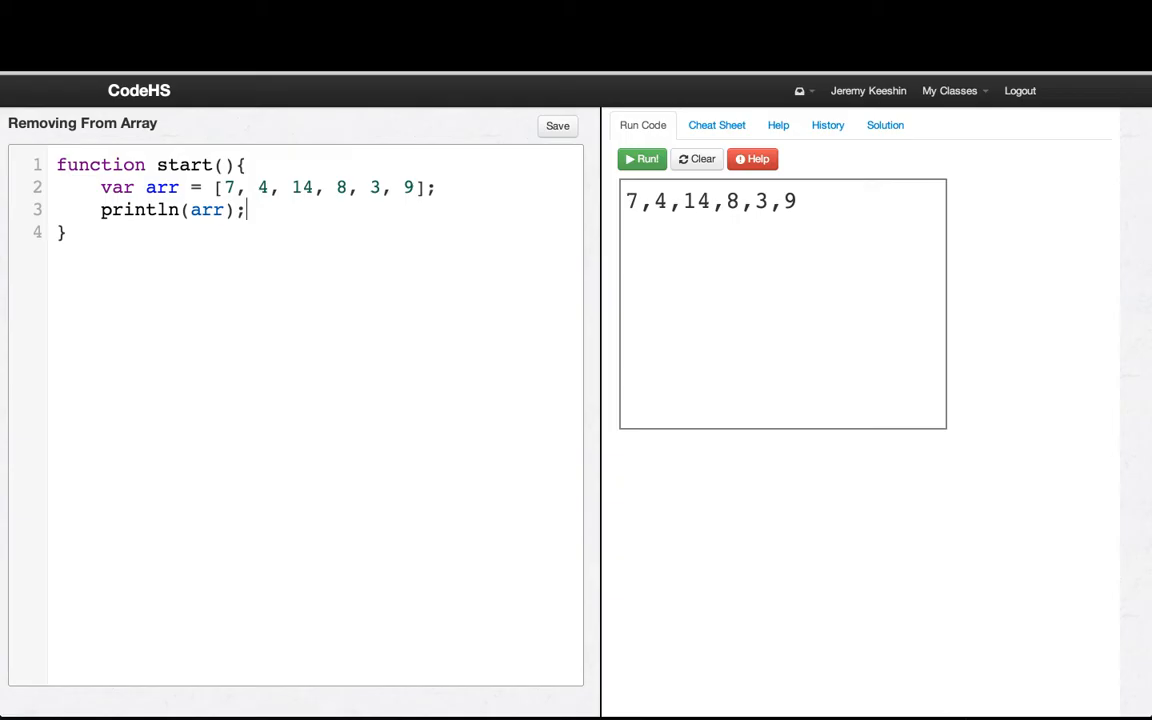
Step: Add arr.pop(); with a second print and run it to show 7,4,14,8,3
type("arr.p")
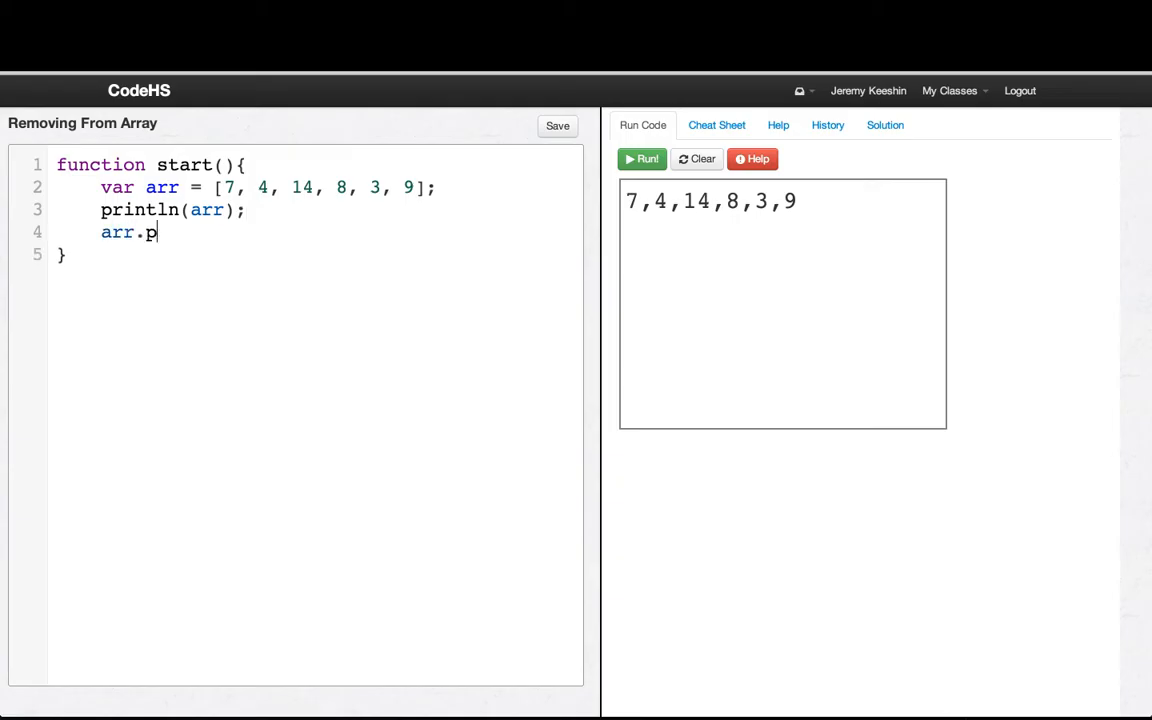
type("op();")
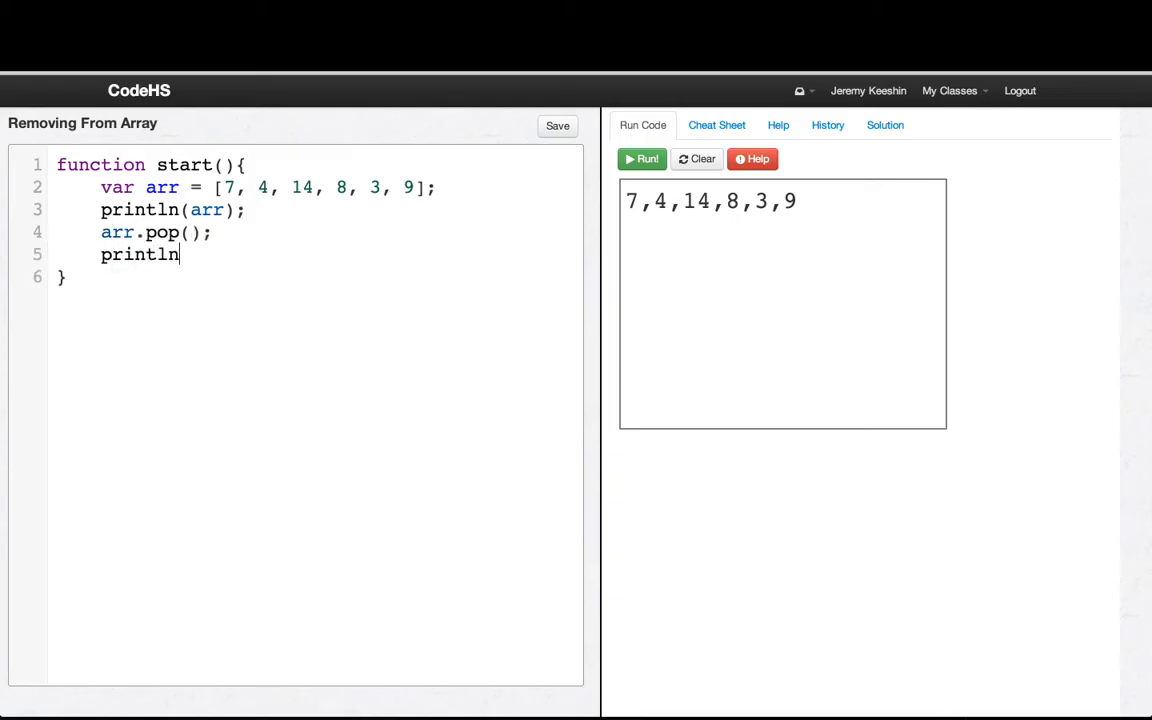
left_click(642, 160)
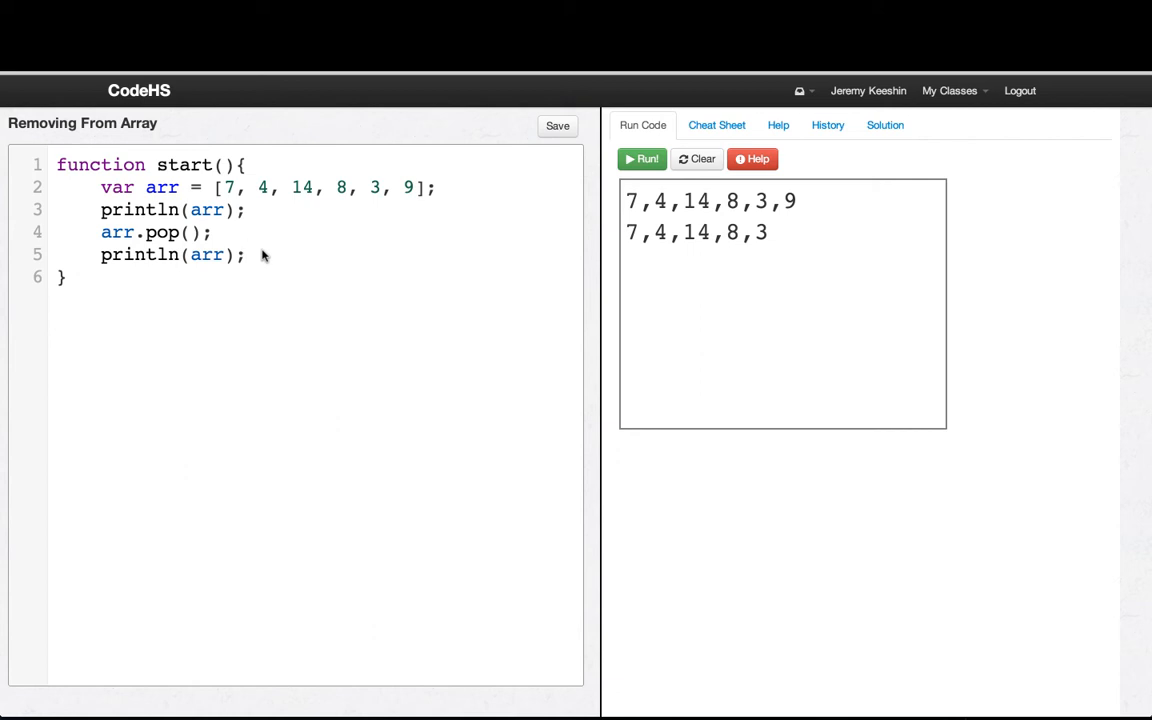
left_click(248, 254)
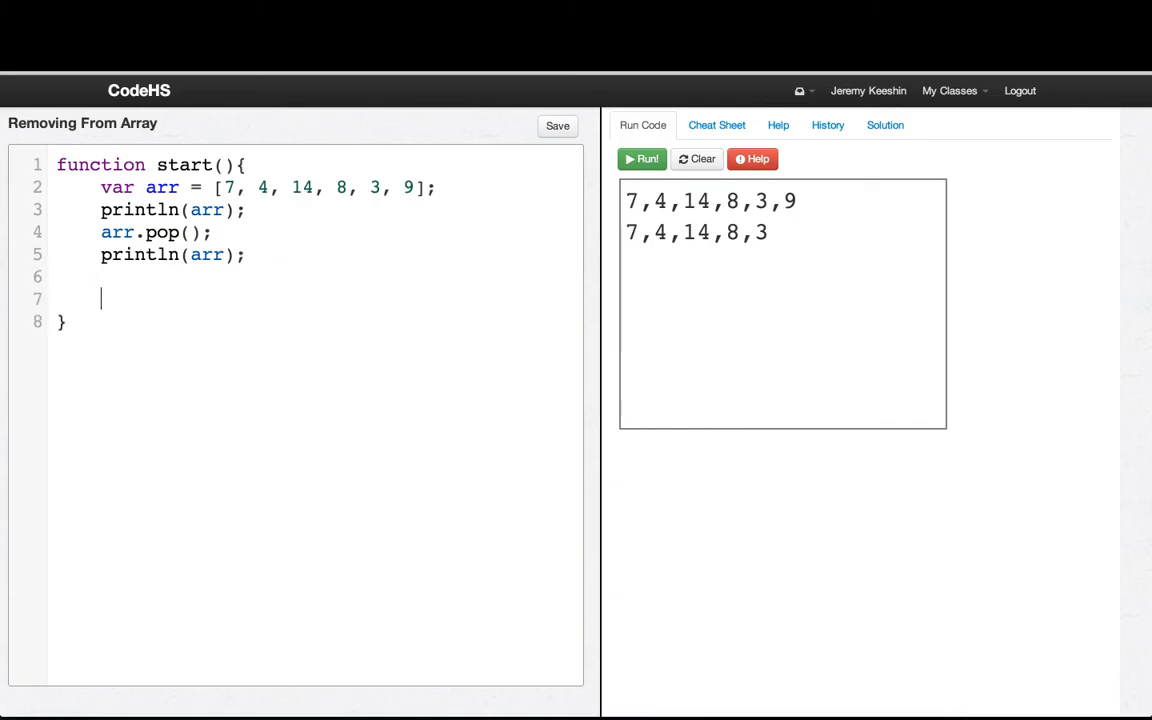
Step: Add arr.splice(2, 1); and println(arr); then run to get 7,4,8,3 as a third line
type("arr.sp")
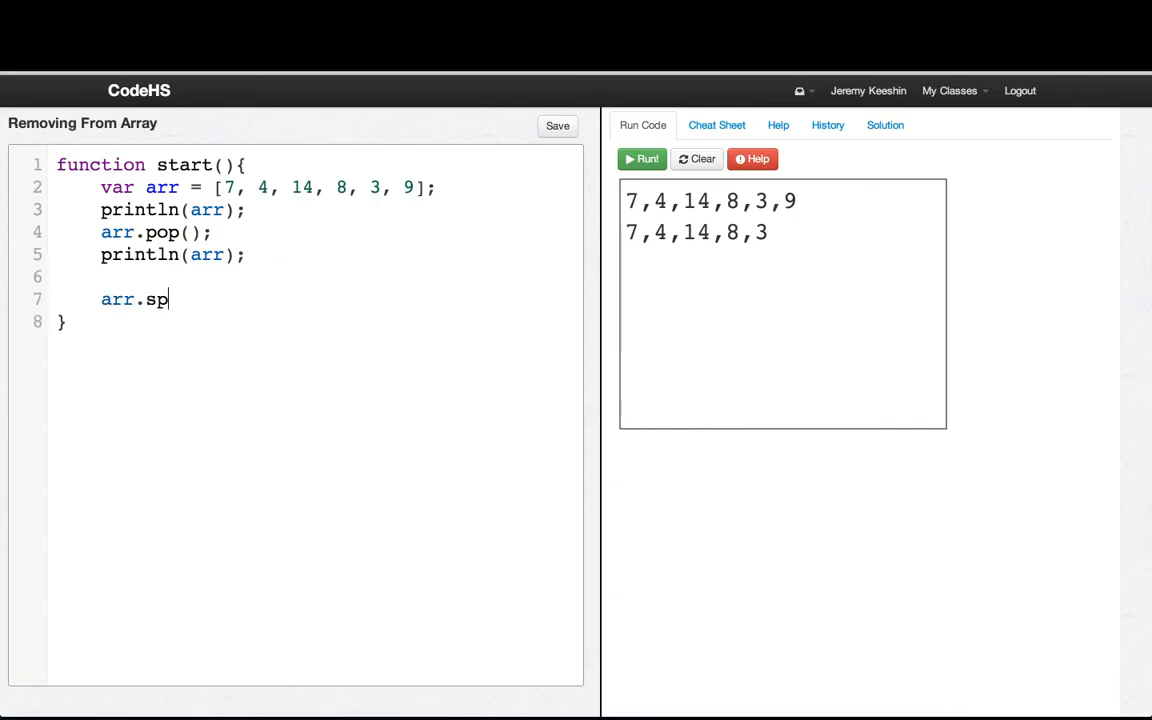
type("lice(")
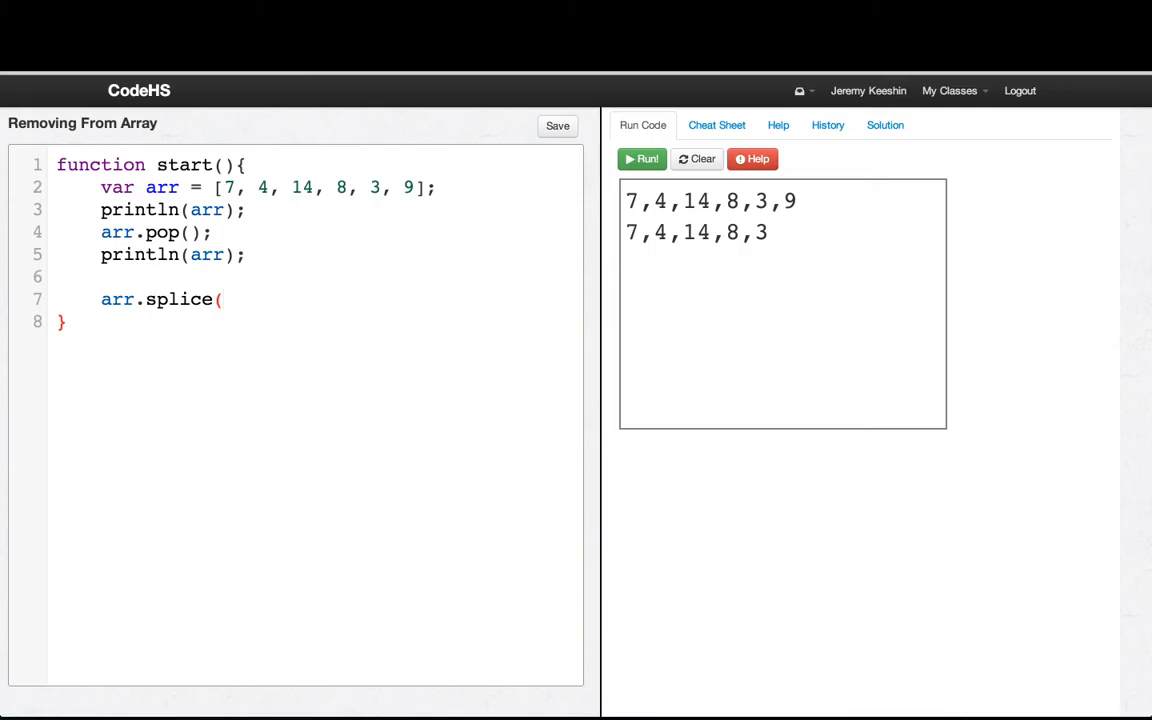
type("2, 1")
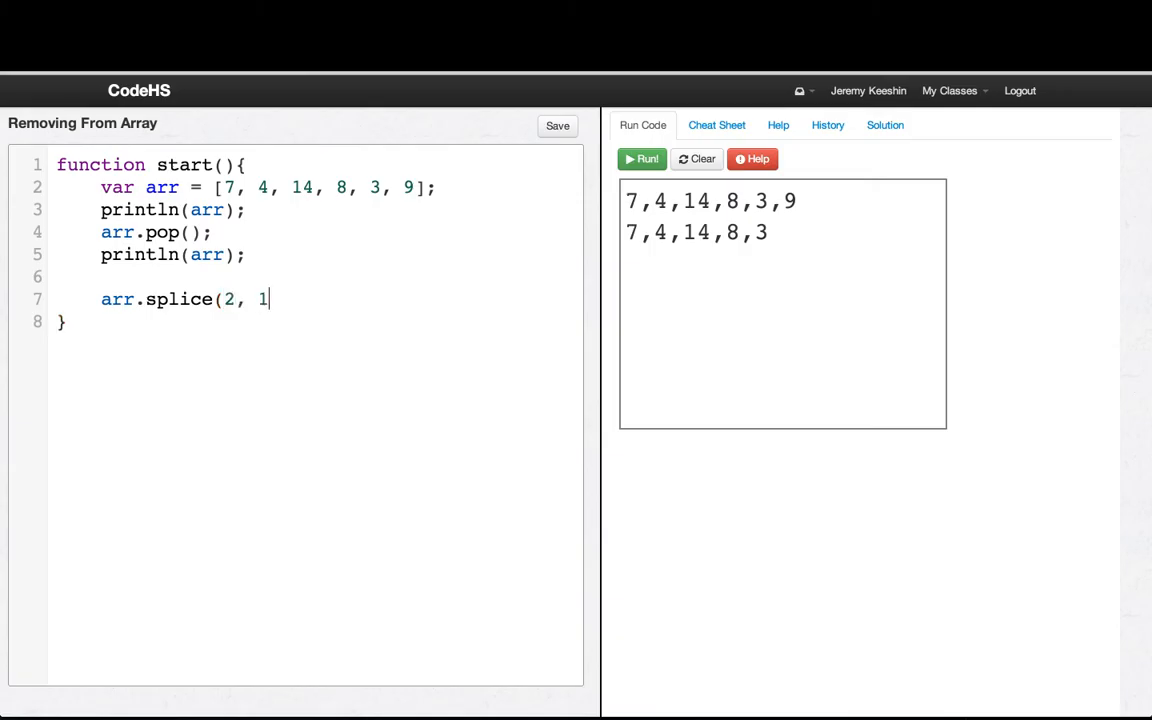
type(");")
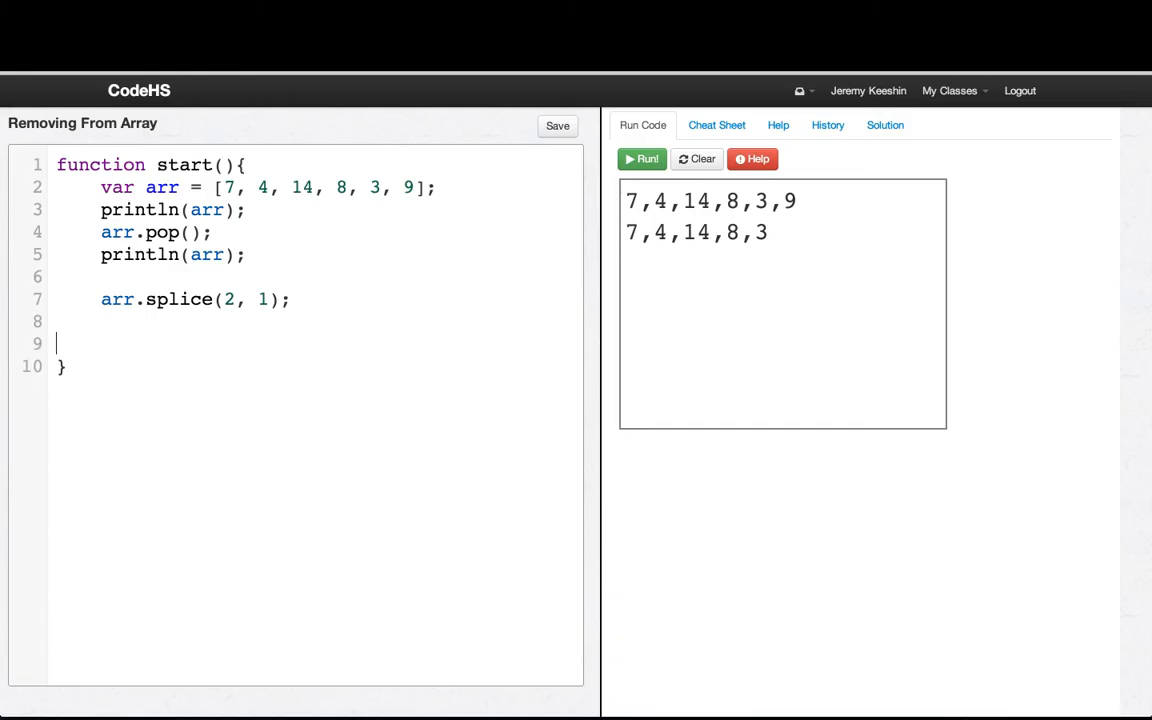
type("println(arr);")
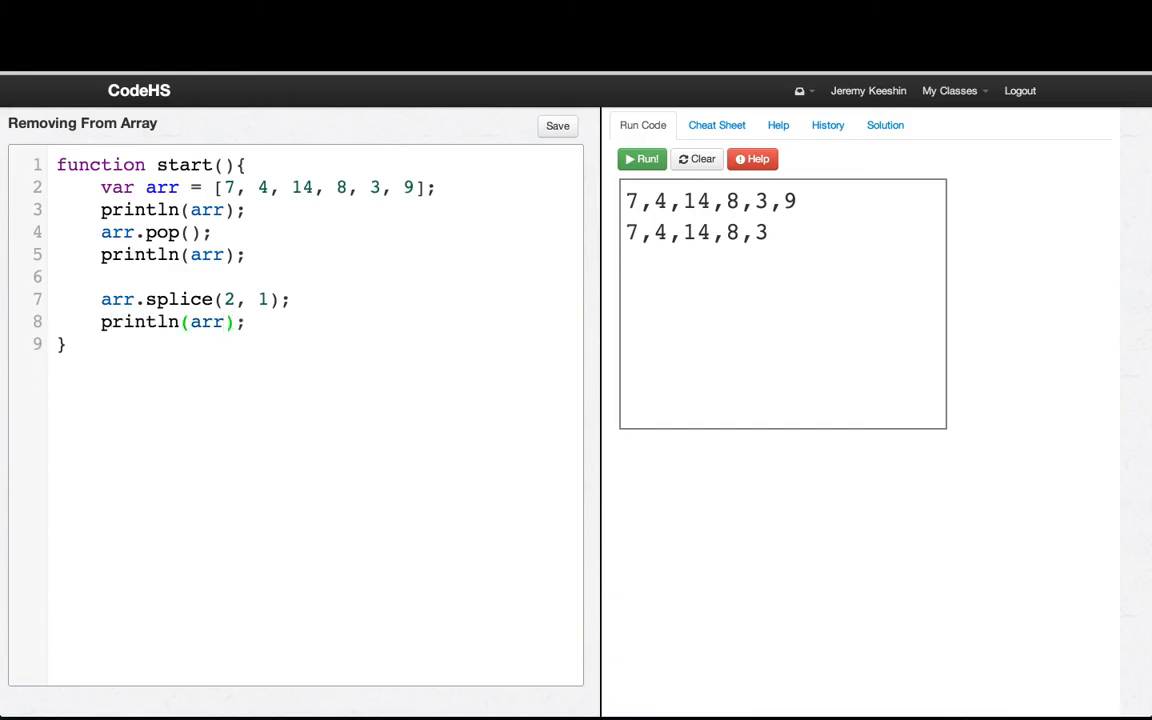
left_click(642, 160)
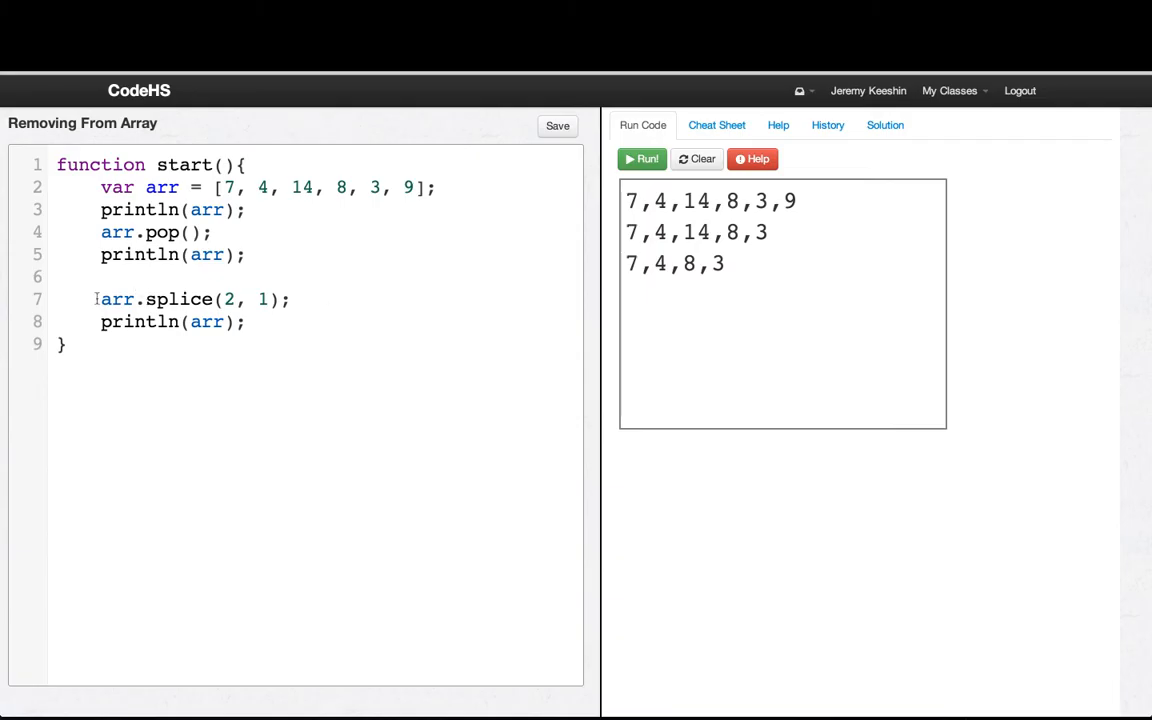
Step: Comment out the splice line, use arr.remove(2); instead, and run to still get 7,4,8,3
type("//")
type("a")
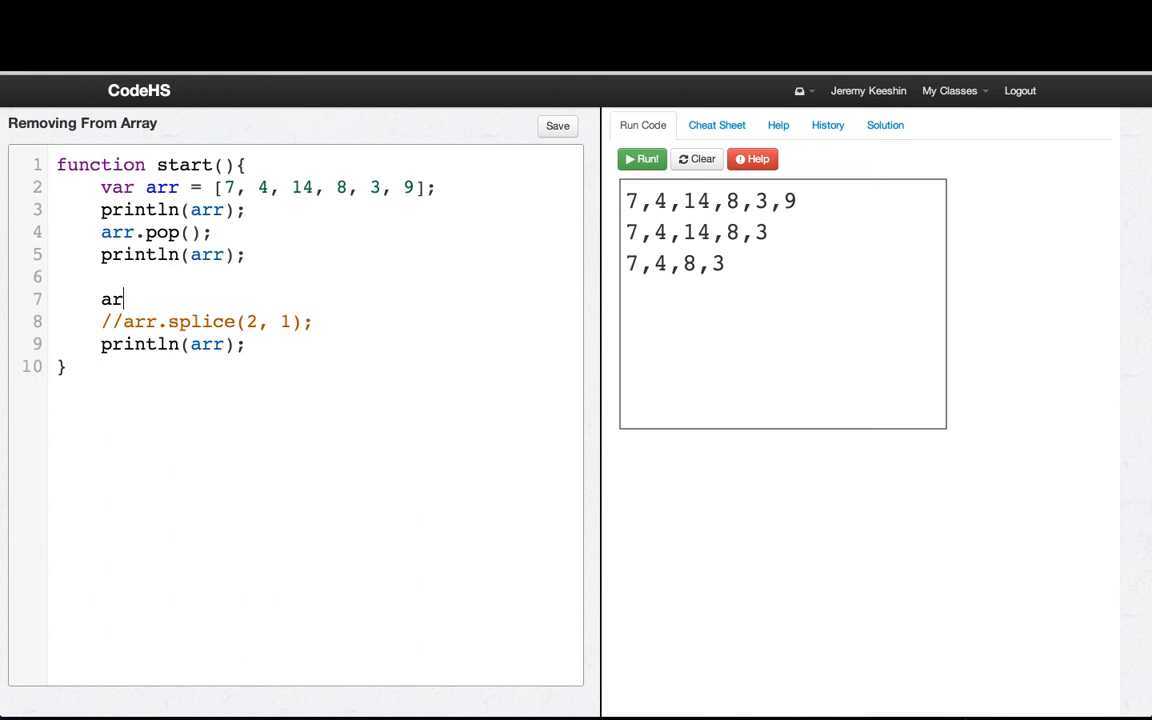
type("r.remove")
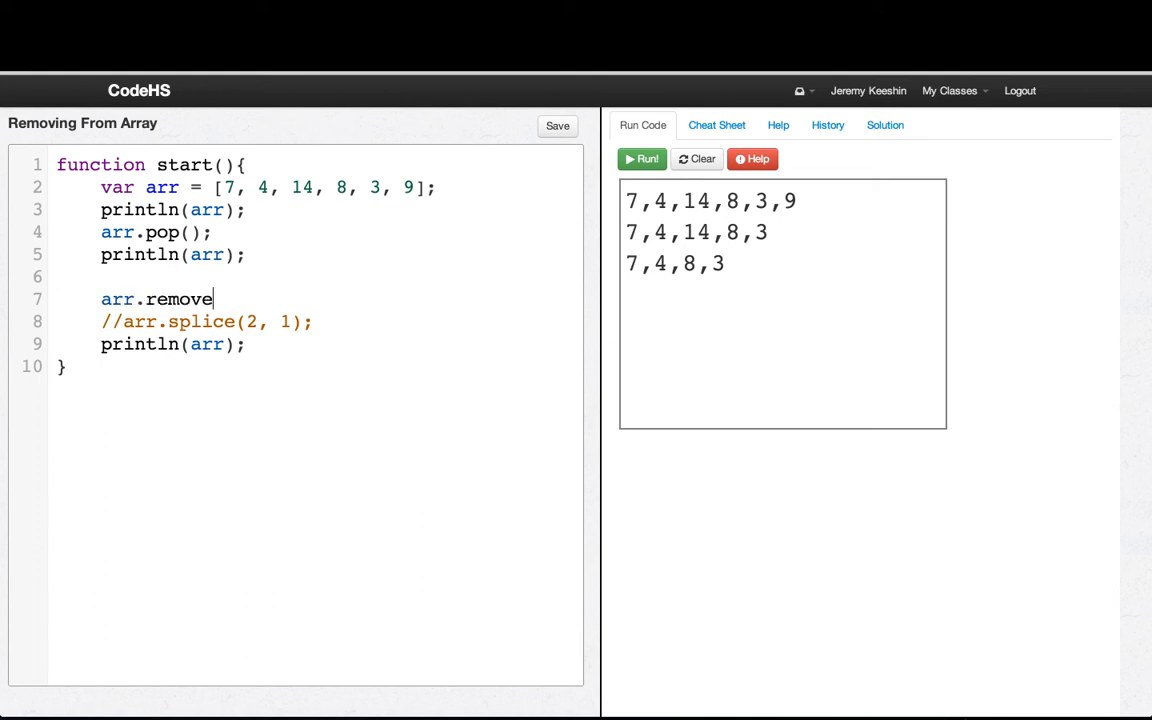
type("(2);")
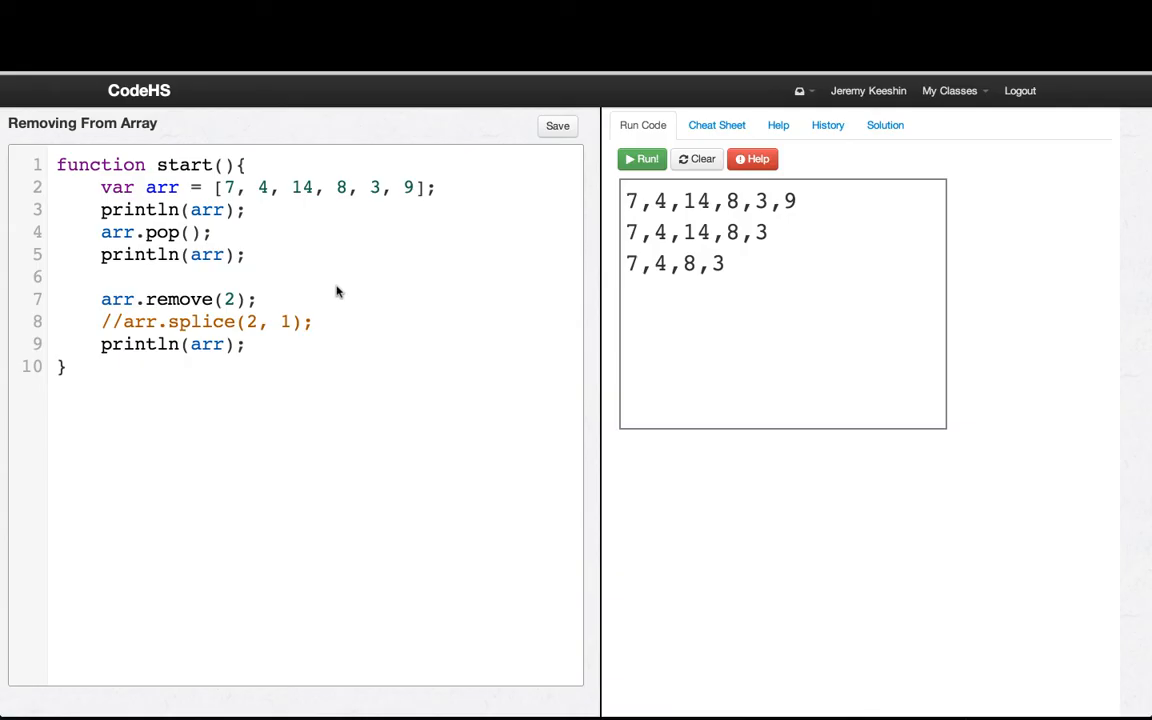
left_click(642, 160)
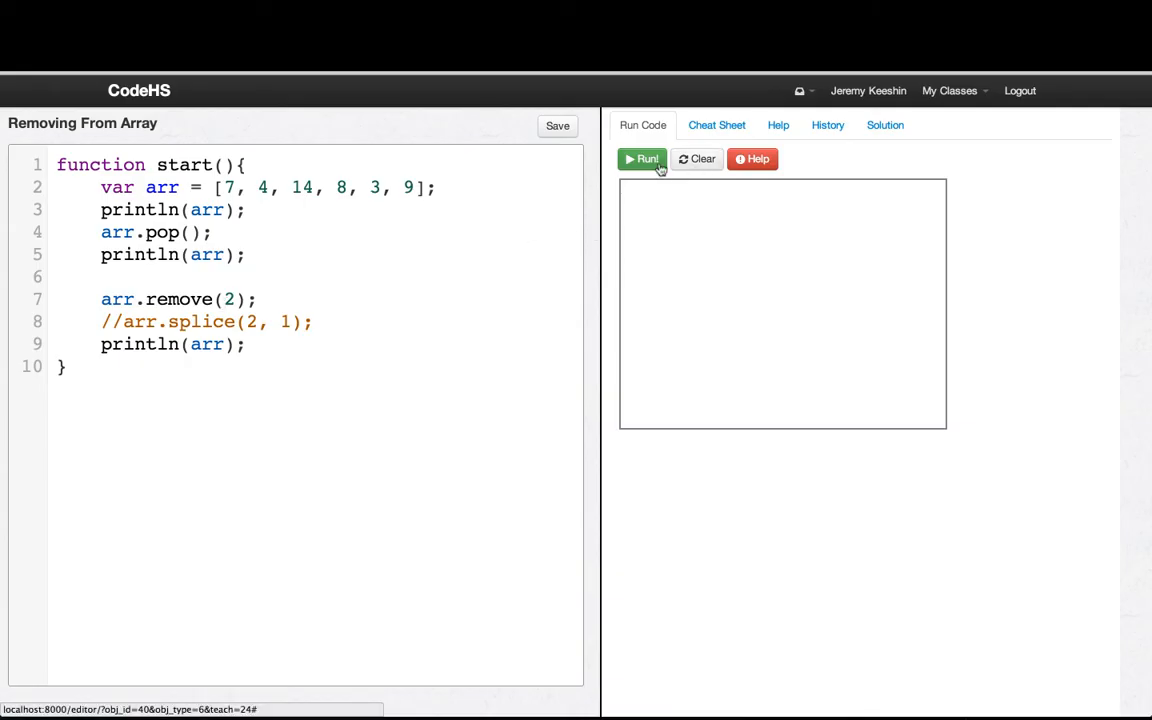
left_click(640, 160)
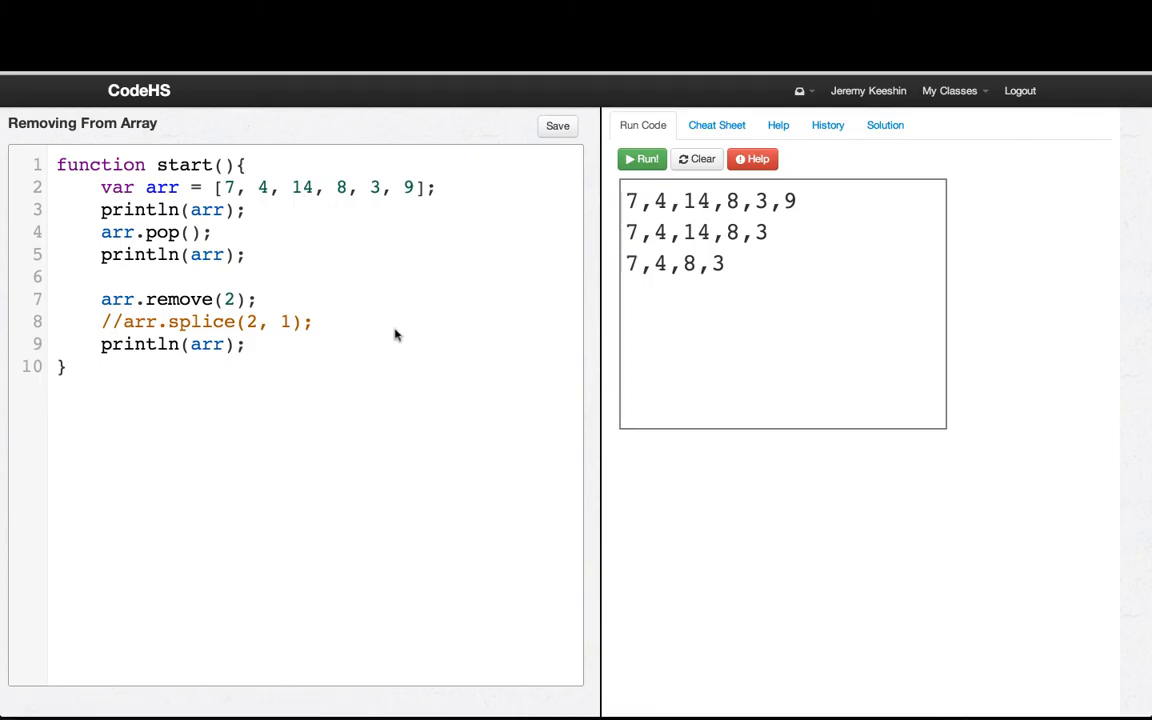
Step: Assign the remove result to a variable by prefixing the line with var elem =
left_click(232, 300)
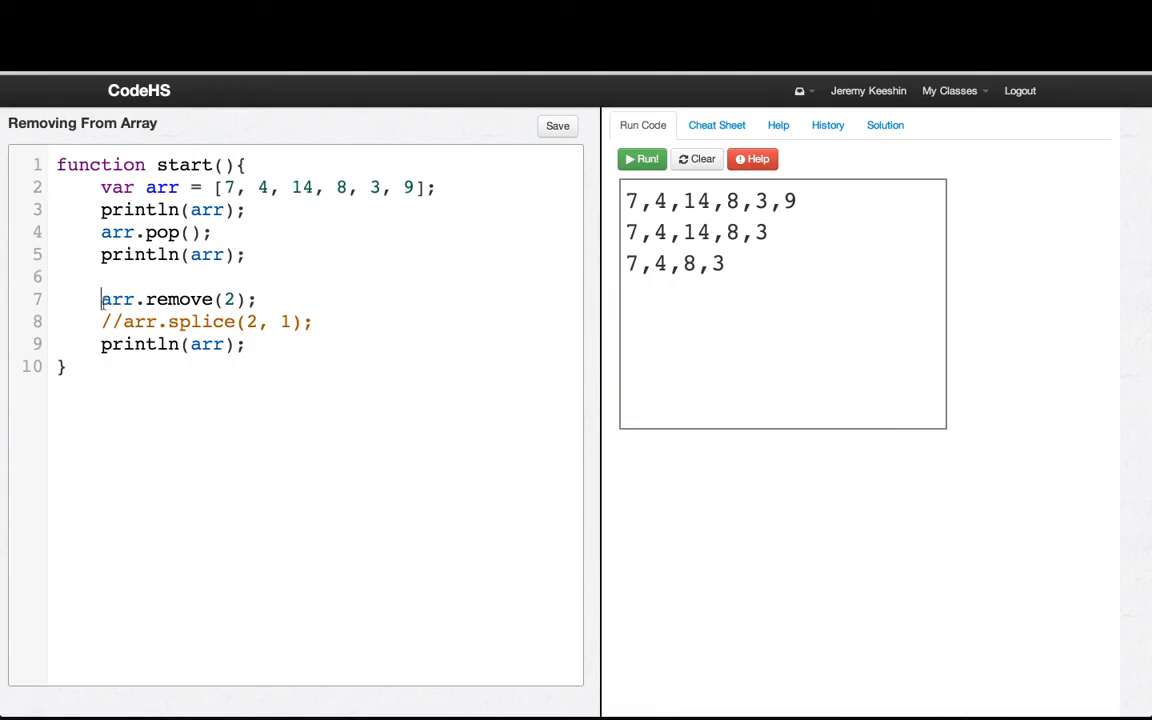
type("var elem =")
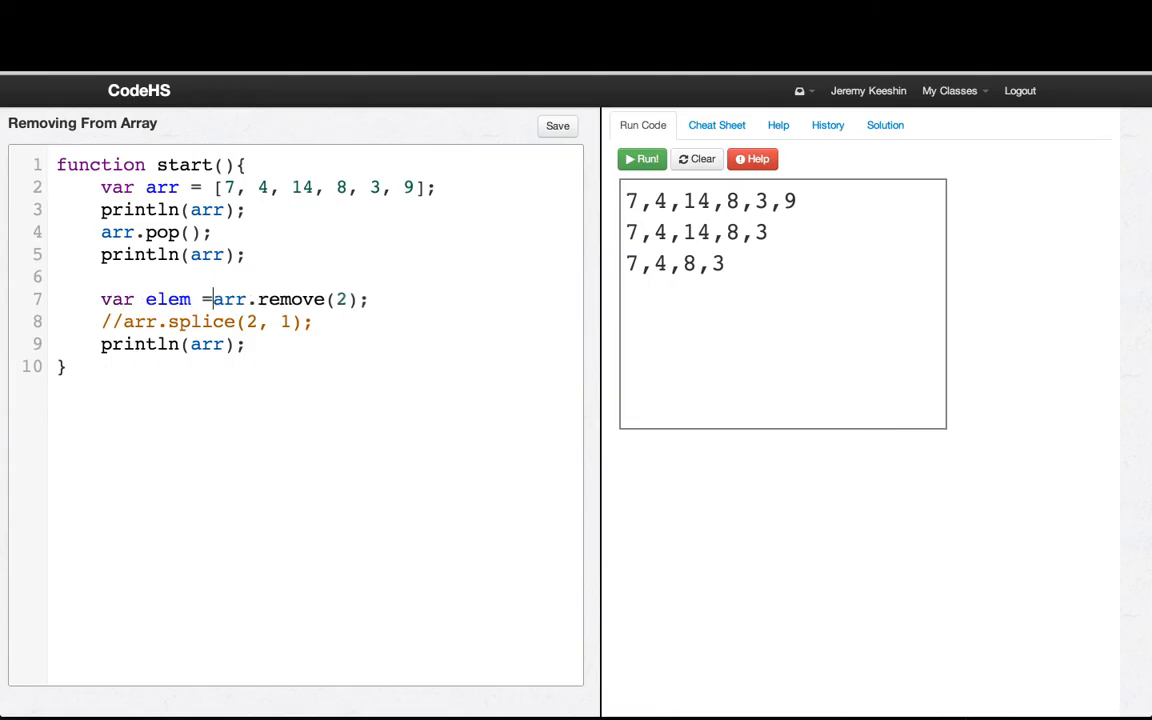
Step: Add println("We removed: " + elem); and run so the output ends with We removed: 14
type("println")
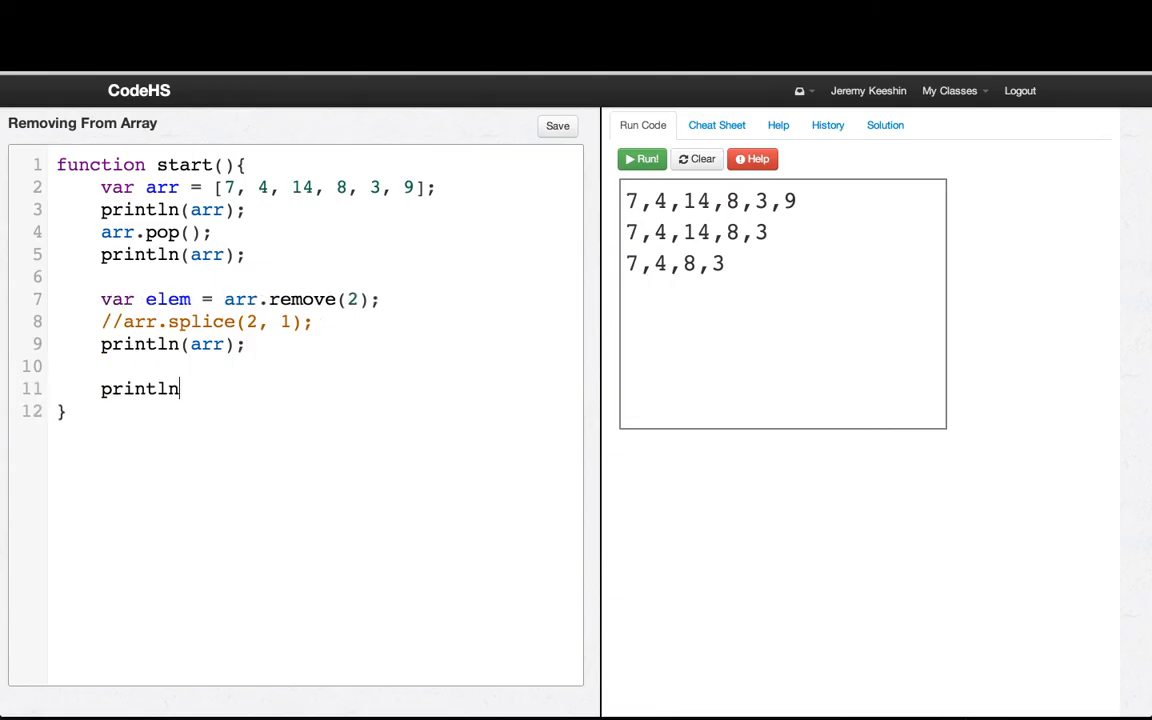
type("(\"We removed")
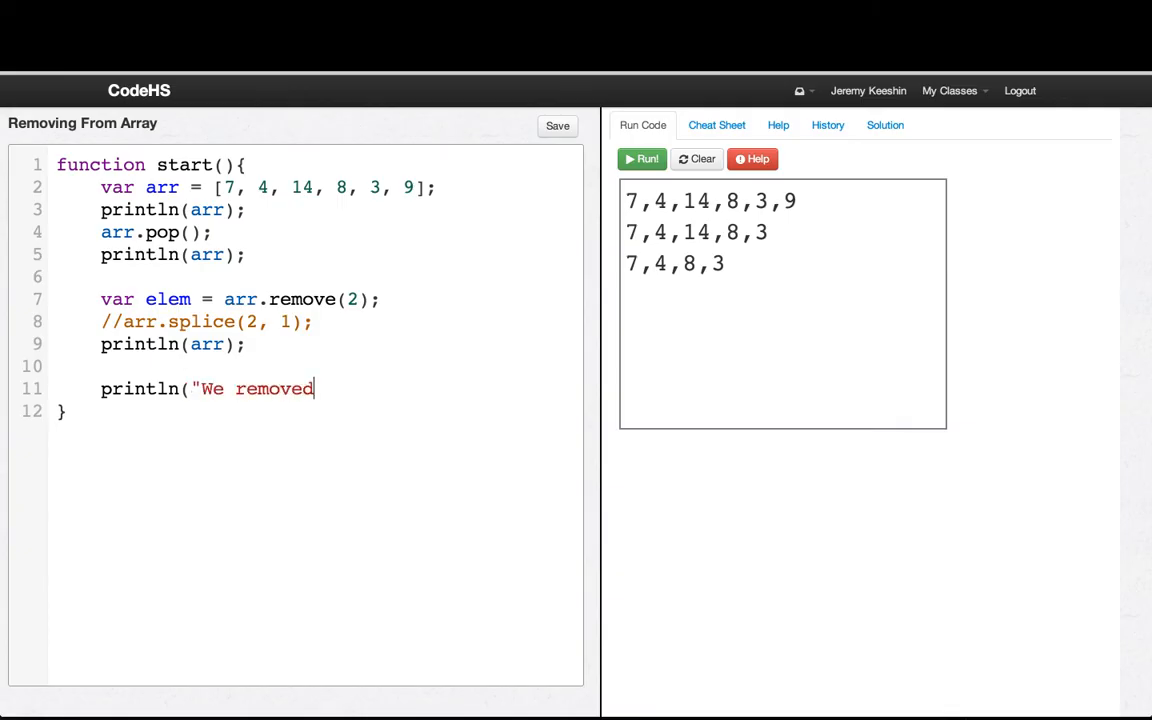
type(": \" + elem);")
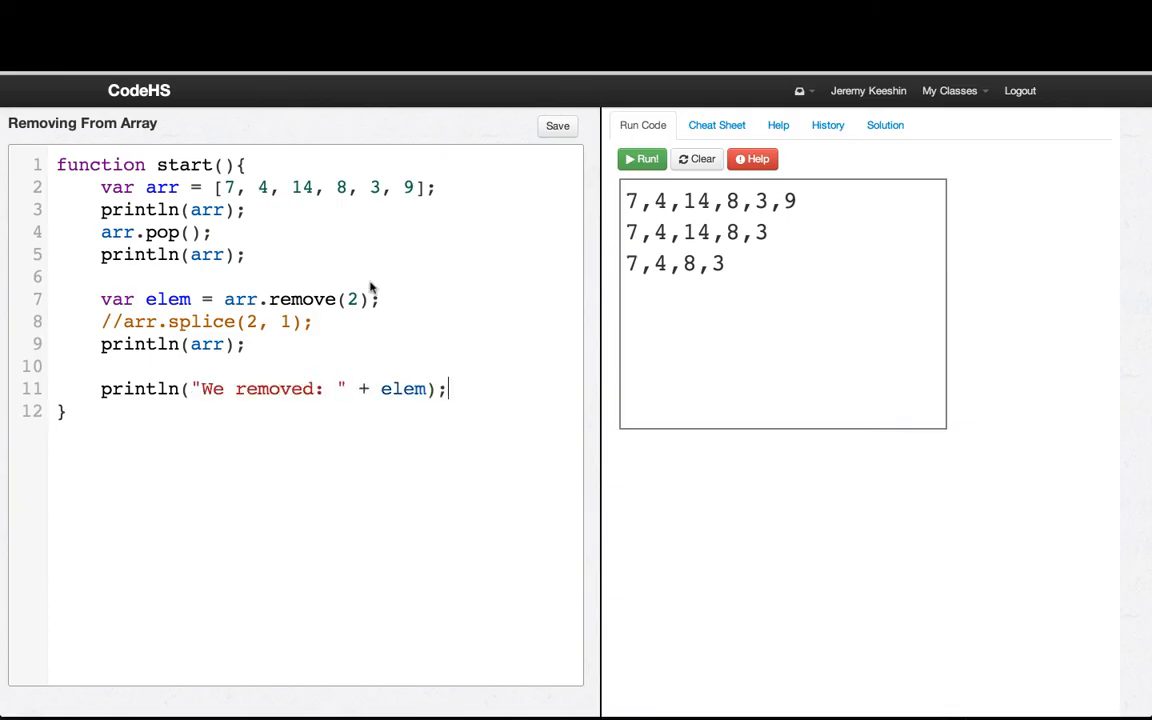
left_click(640, 160)
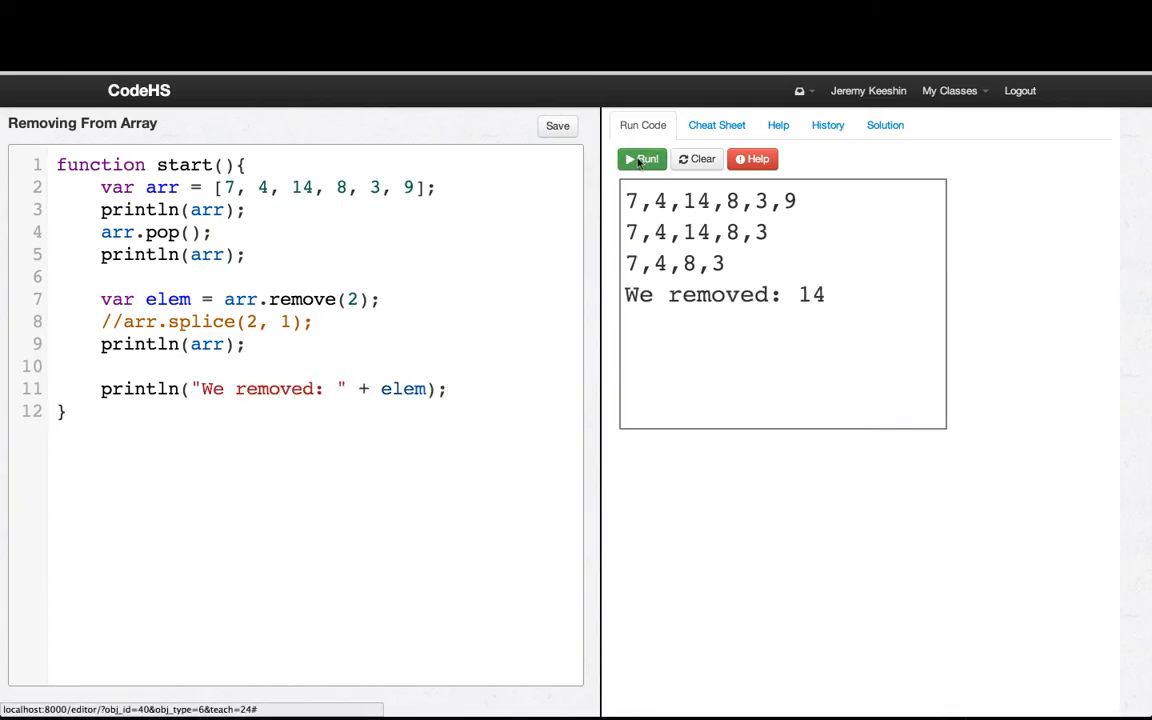